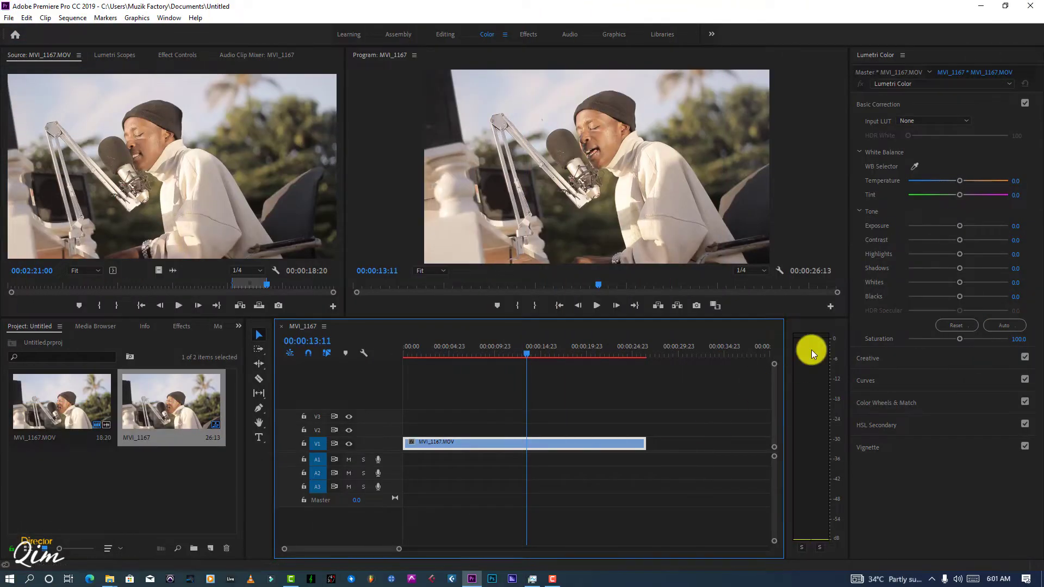
pyautogui.moveTo(927, 132)
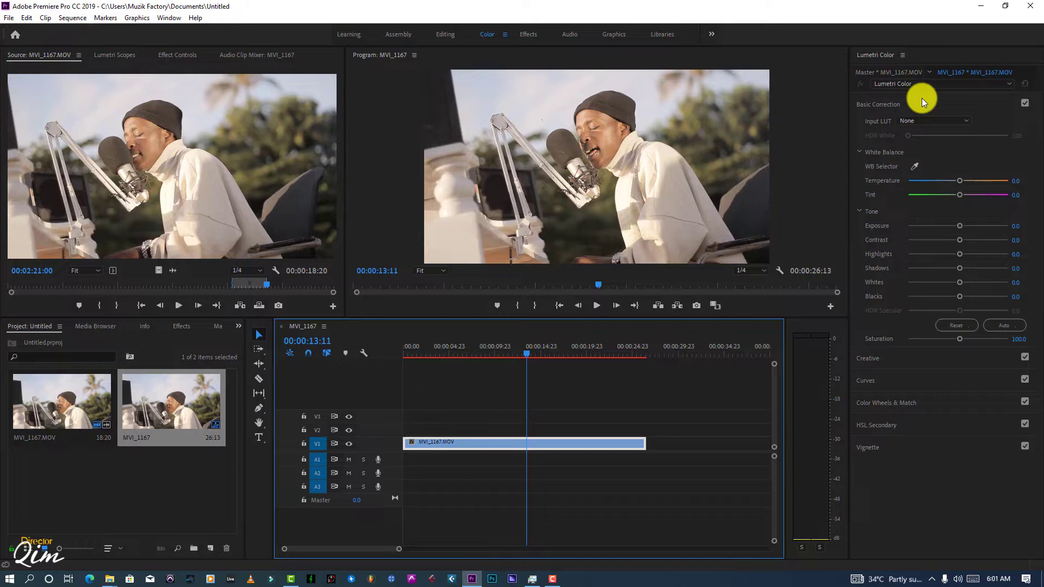
# - Collapse Basic Correction and expand the Creative section in Lumetri Color
pyautogui.click(879, 104)
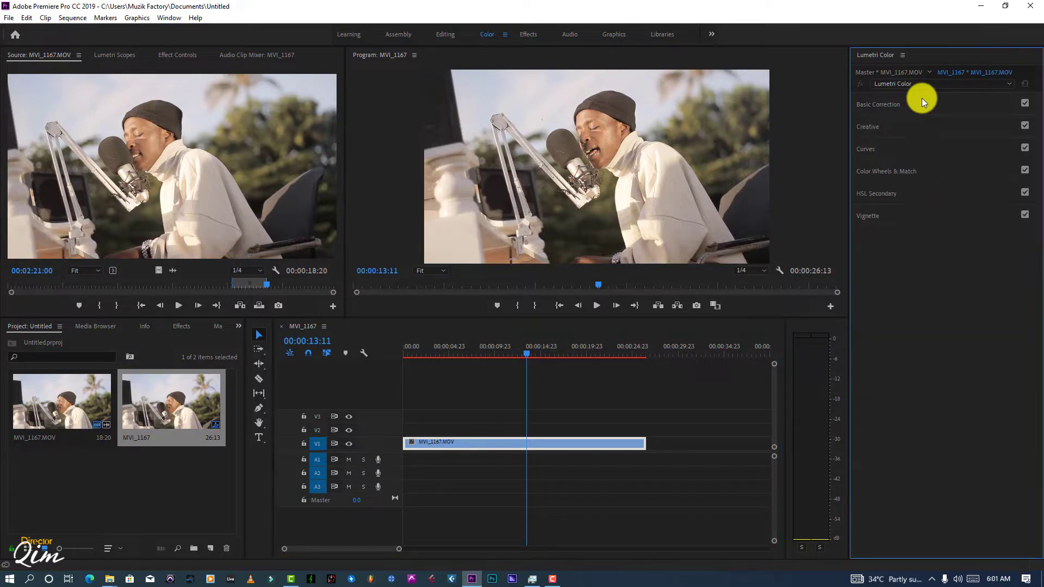
pyautogui.click(868, 127)
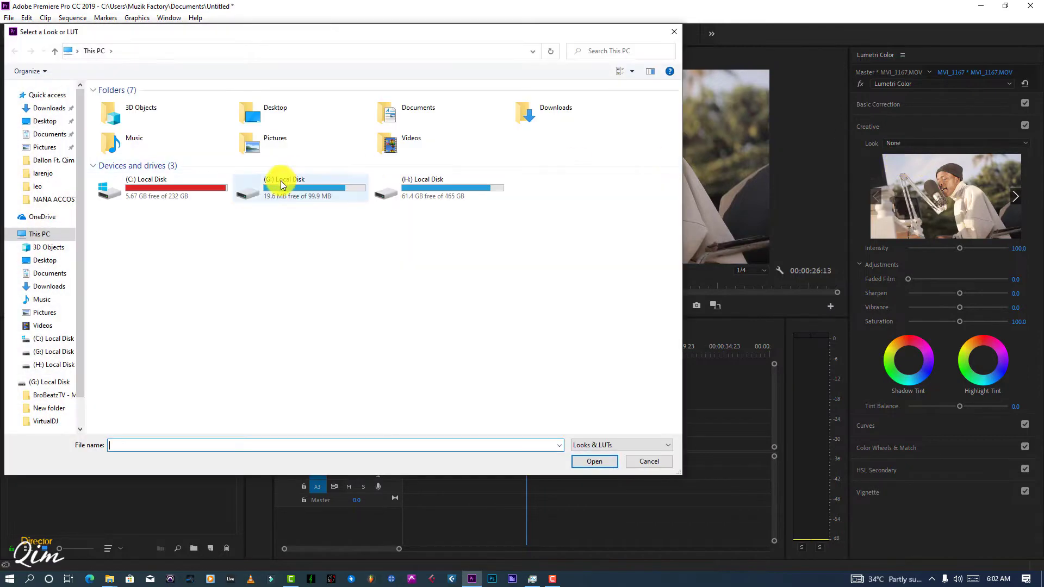
# - Browse the local drive and apply the Nana Acoustic LUT as the clip's creative look
pyautogui.doubleClick(422, 186)
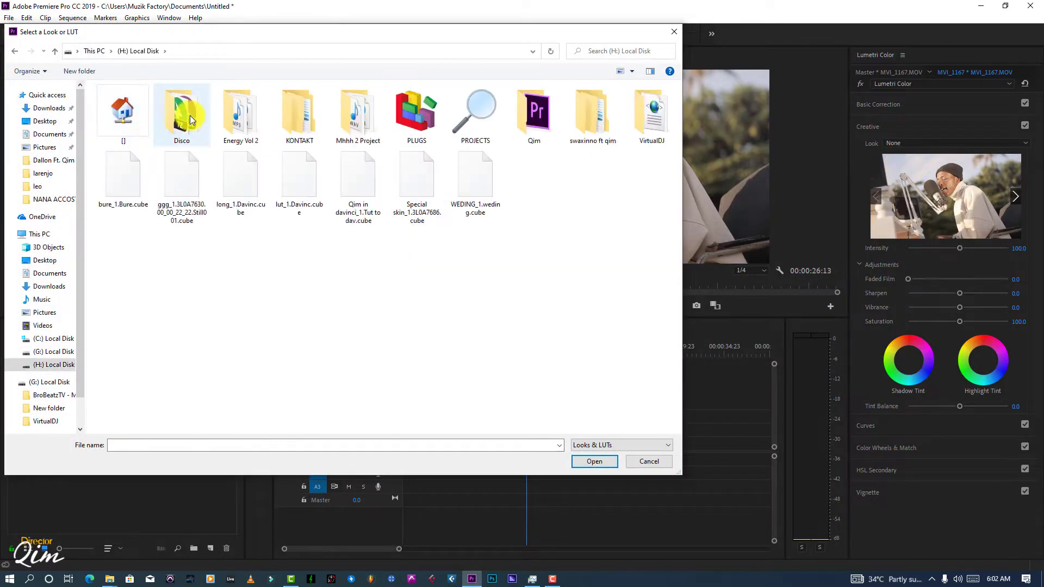
pyautogui.doubleClick(181, 113)
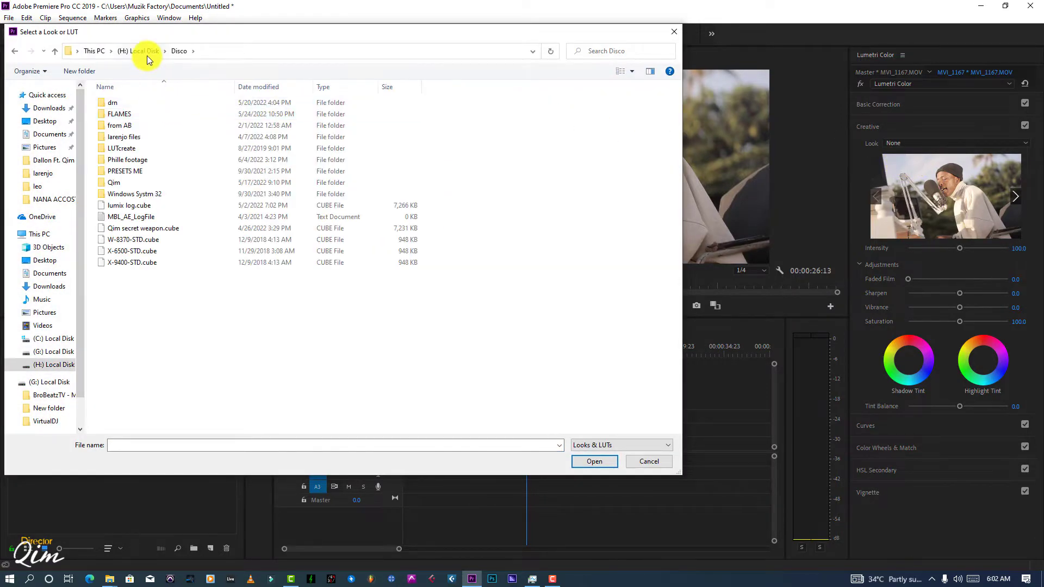
pyautogui.click(141, 51)
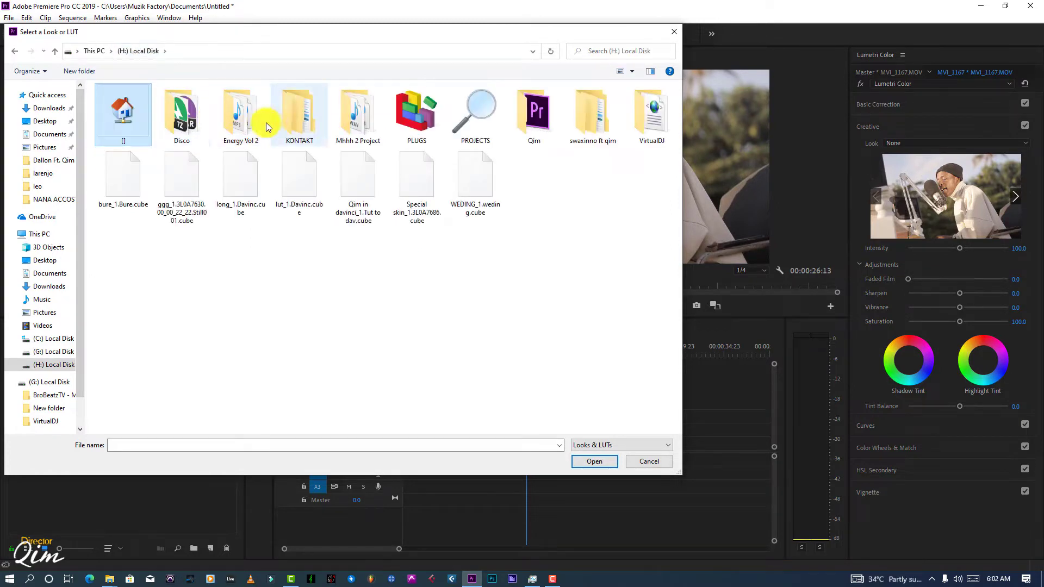
pyautogui.click(592, 461)
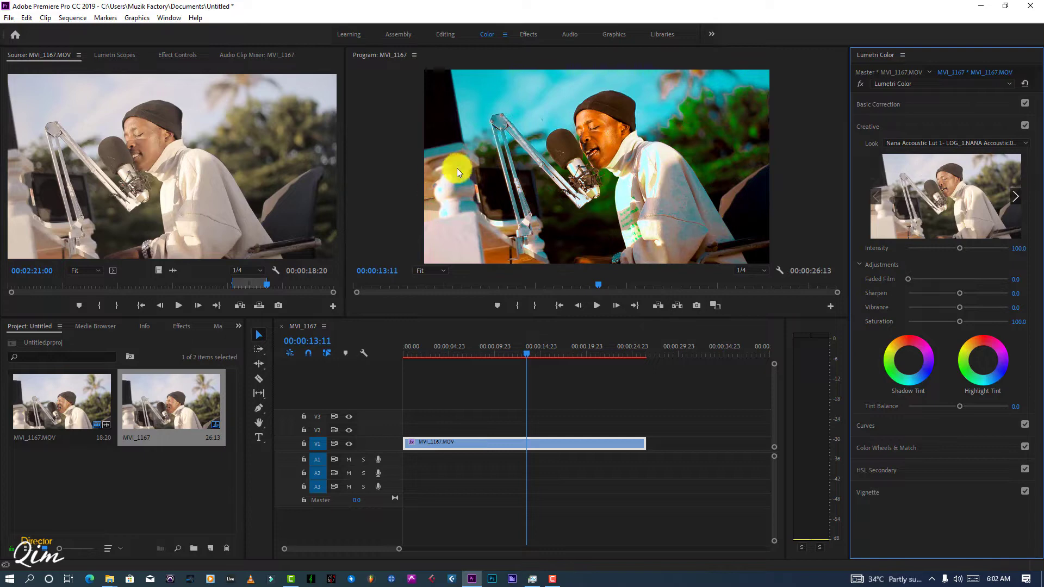
pyautogui.moveTo(678, 196)
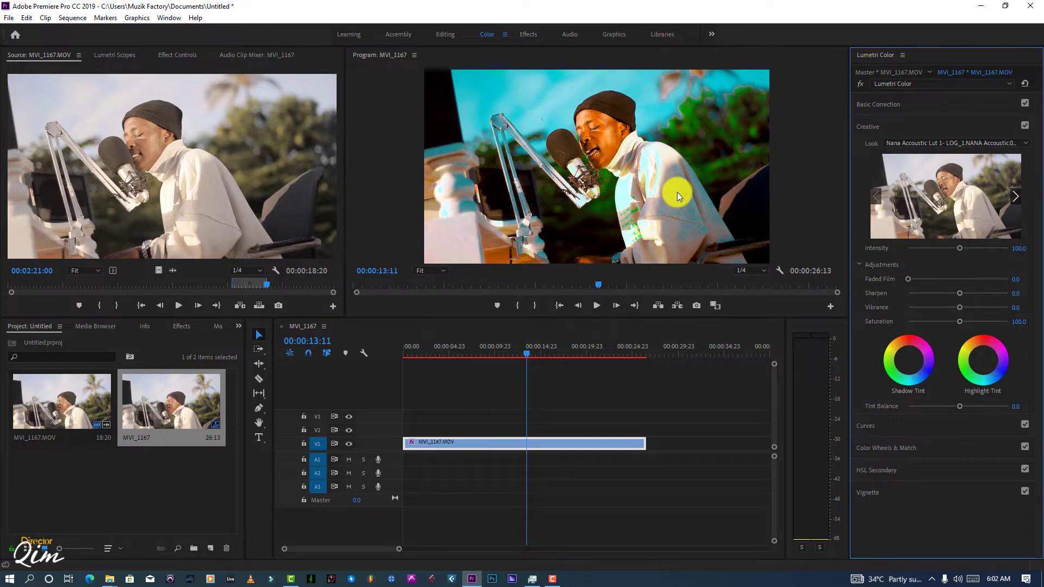
pyautogui.moveTo(923, 120)
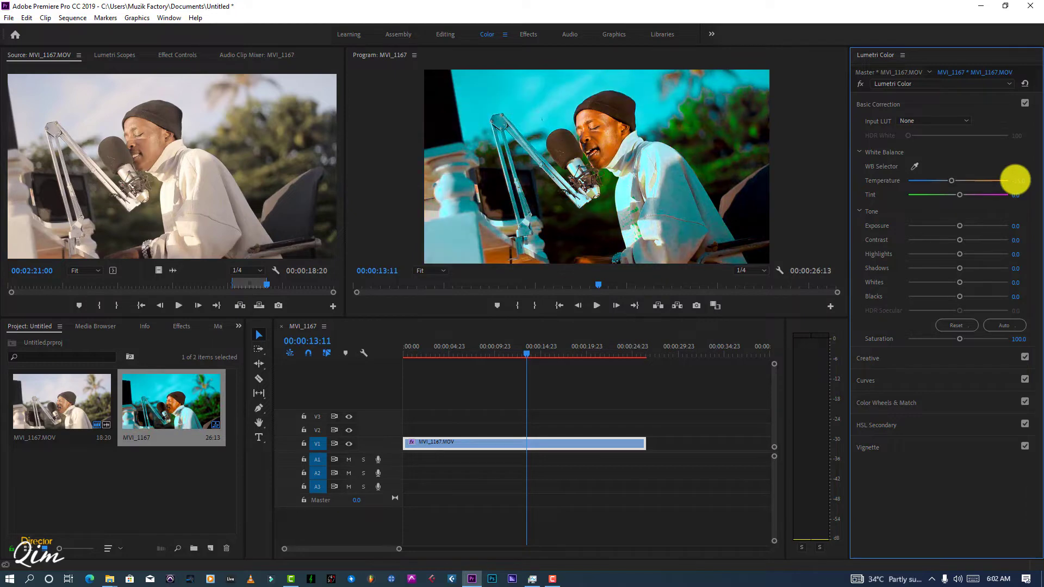
# - Collapse Basic Correction and expand HSL Secondary to key the singer's skin
pyautogui.click(877, 104)
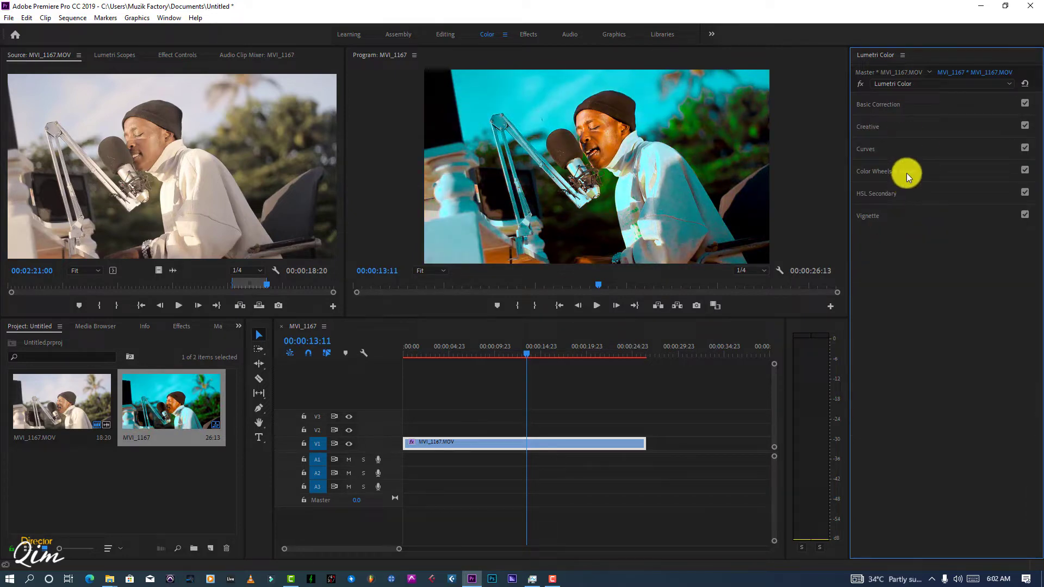
pyautogui.click(876, 193)
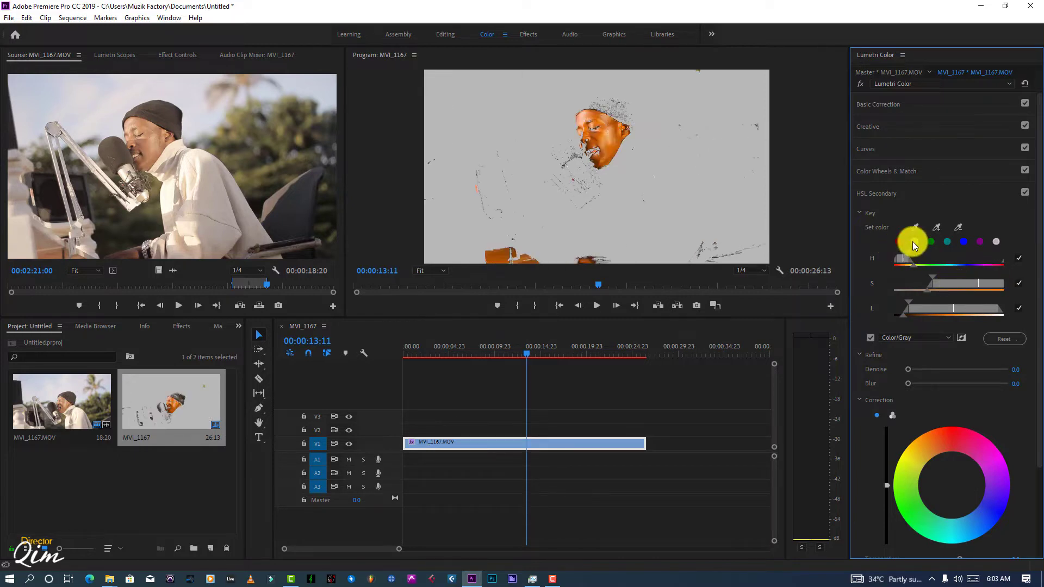
# - Refine the skin key's hue range, set Denoise 67 and Blur 13.9, turn off the grey preview
pyautogui.moveTo(907, 369); pyautogui.dragTo(956, 369)
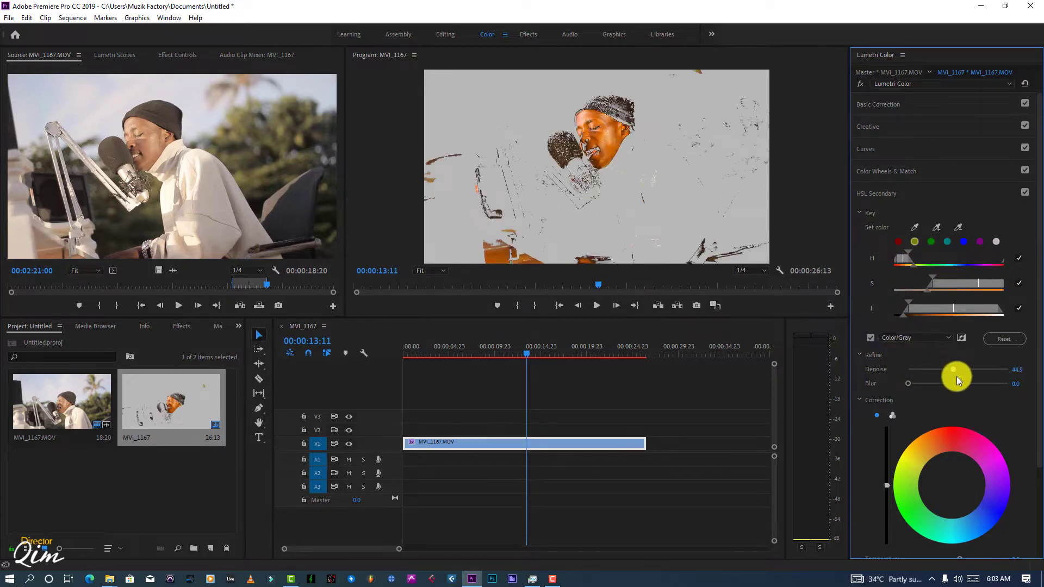
pyautogui.moveTo(955, 370); pyautogui.dragTo(975, 370)
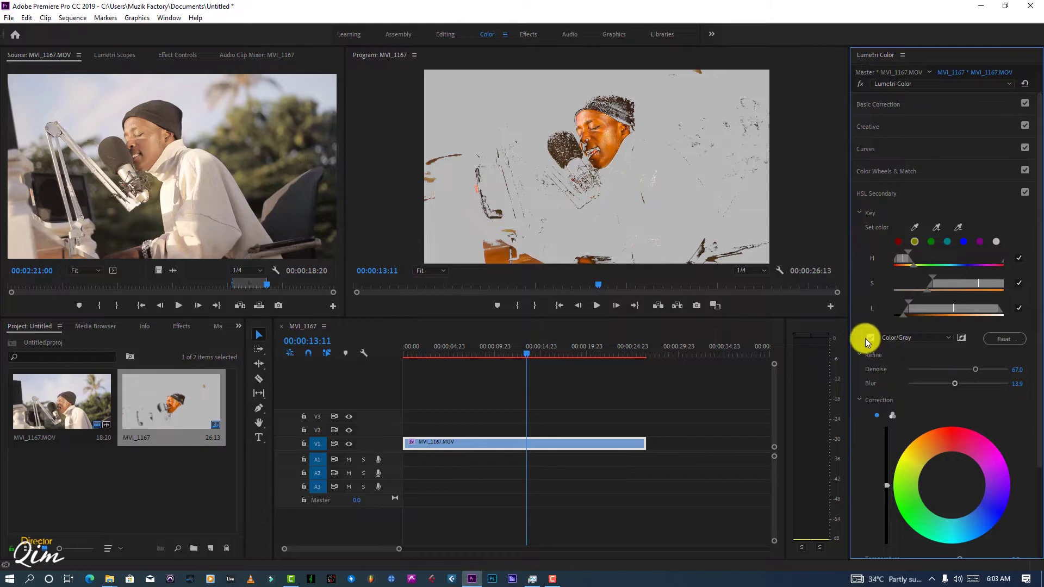
pyautogui.click(870, 337)
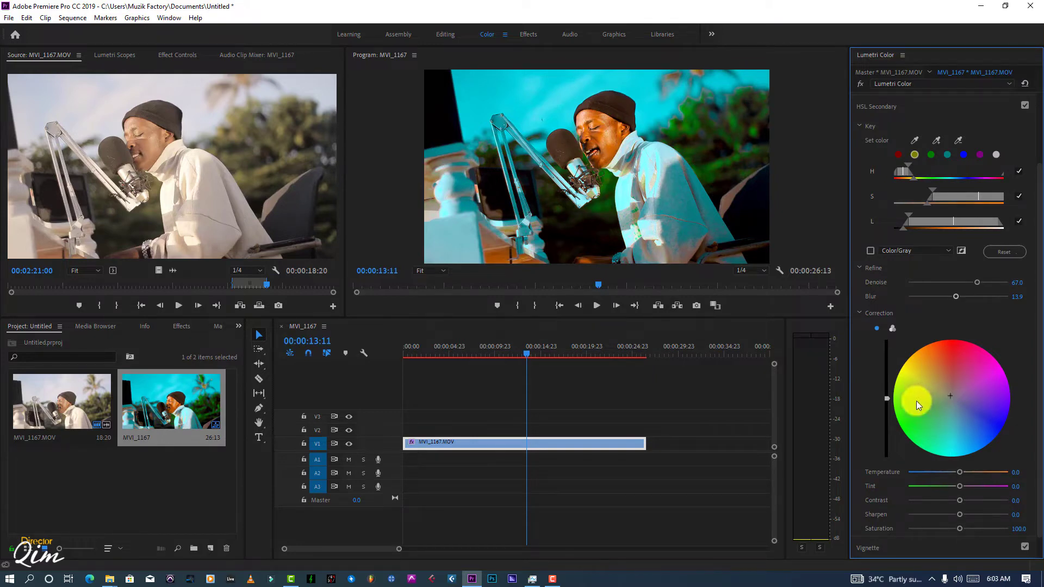
# - Adjust the skin correction, switch to shadow/midtone/highlight wheels and compare before/after
pyautogui.moveTo(886, 398); pyautogui.dragTo(893, 332)
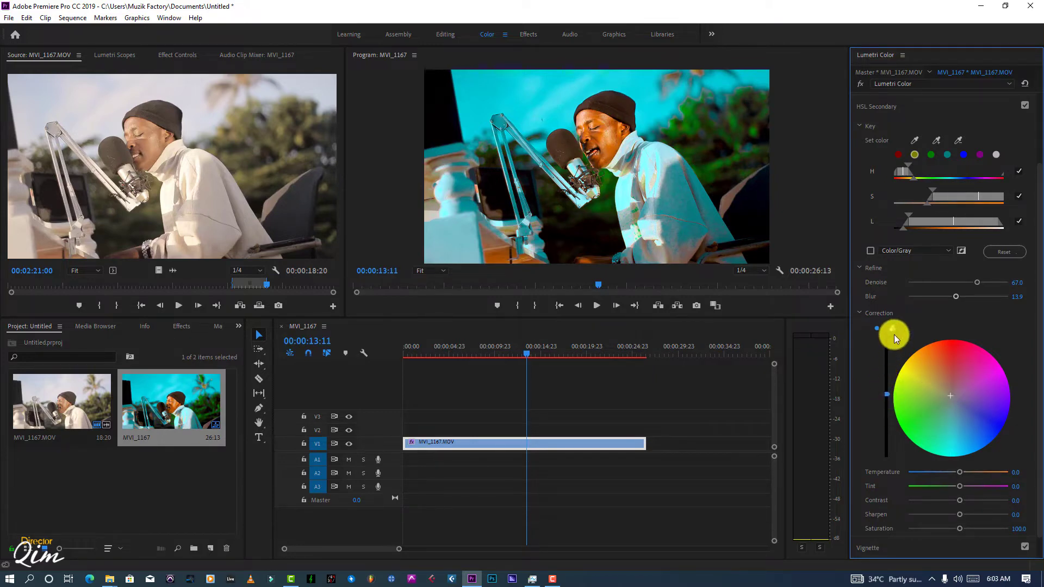
pyautogui.click(877, 312)
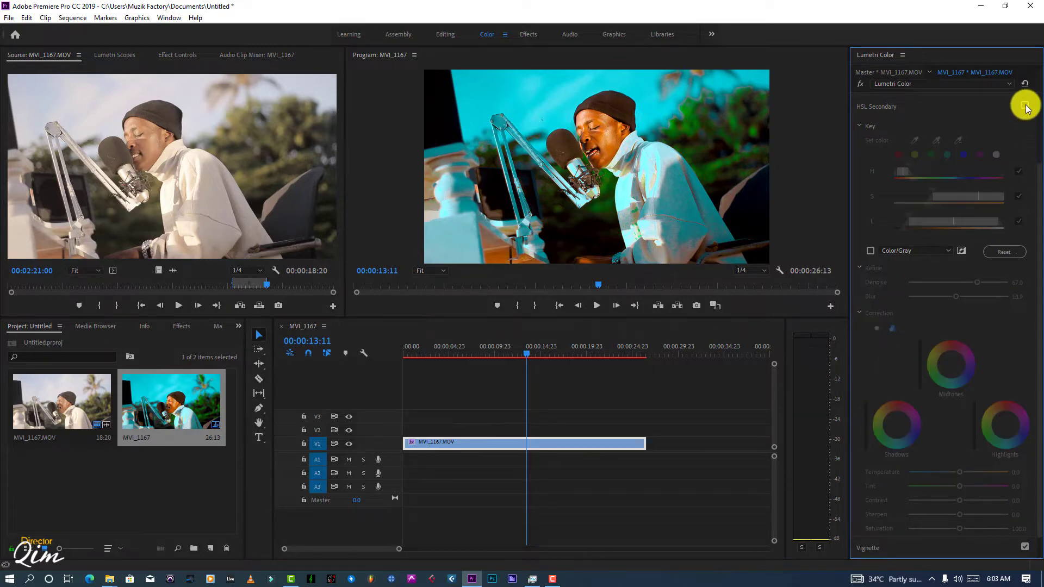
pyautogui.click(1024, 106)
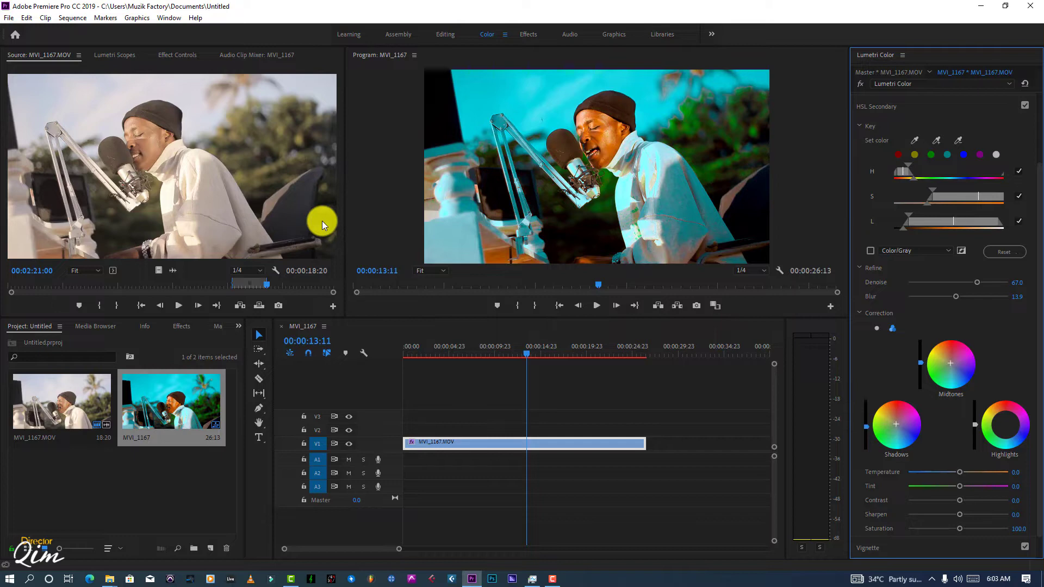
# - Apply Neat Video's Reduce noise effect to clip MVI_1167 from the Video Effects list
pyautogui.click(179, 326)
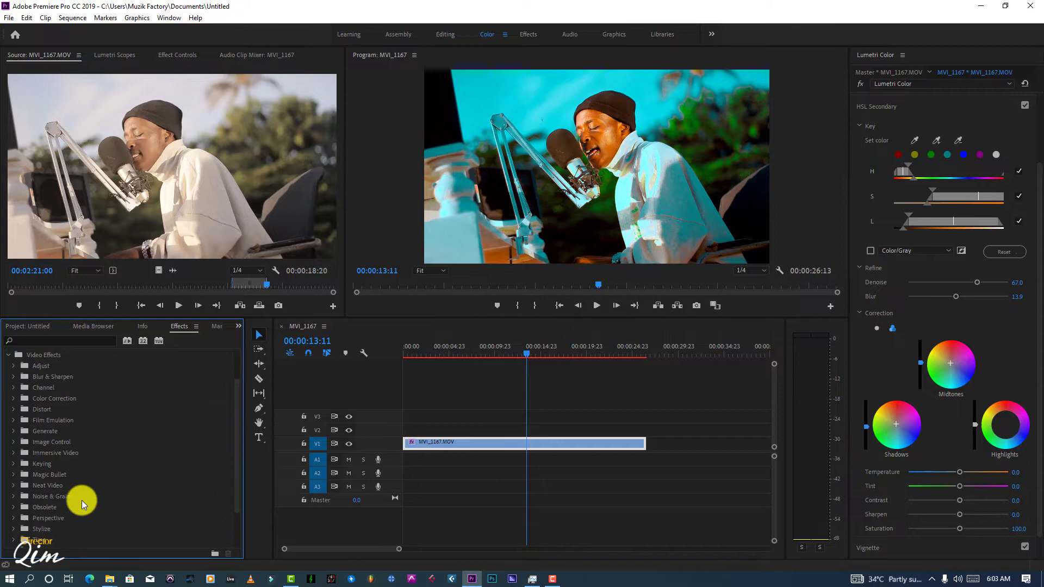
pyautogui.click(177, 55)
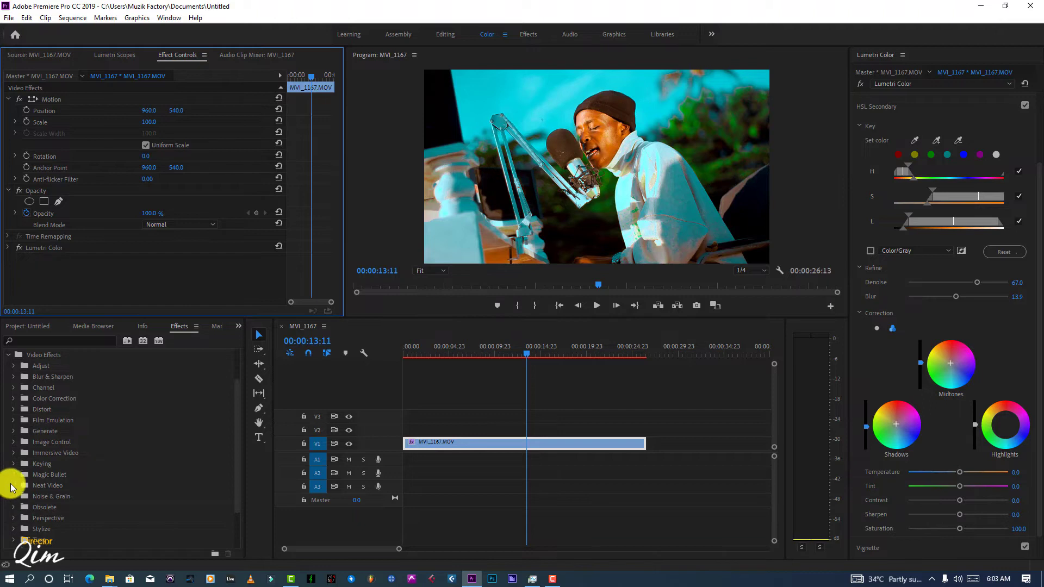
pyautogui.click(14, 484)
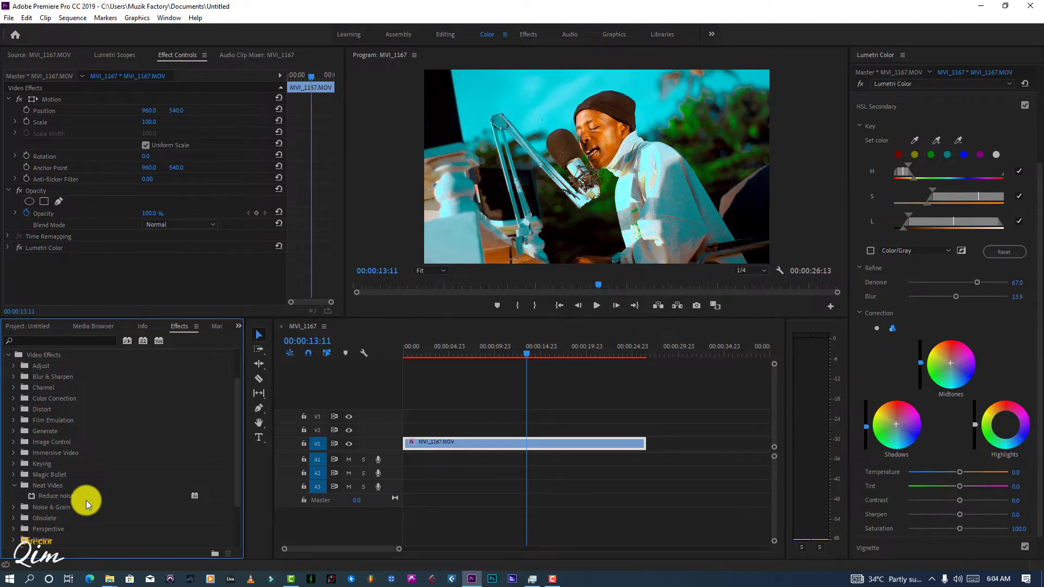
pyautogui.moveTo(72, 498)
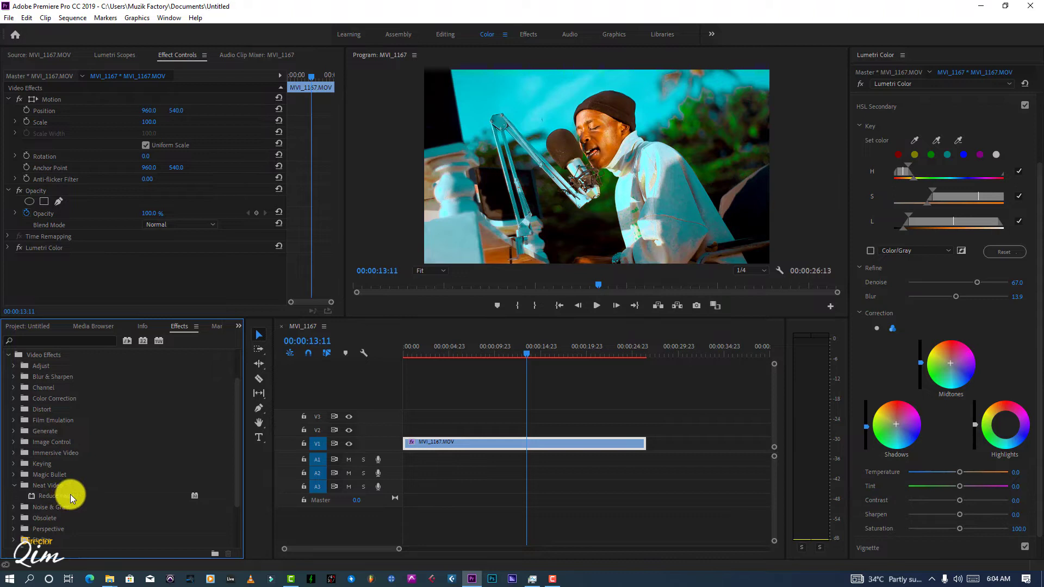
pyautogui.doubleClick(56, 496)
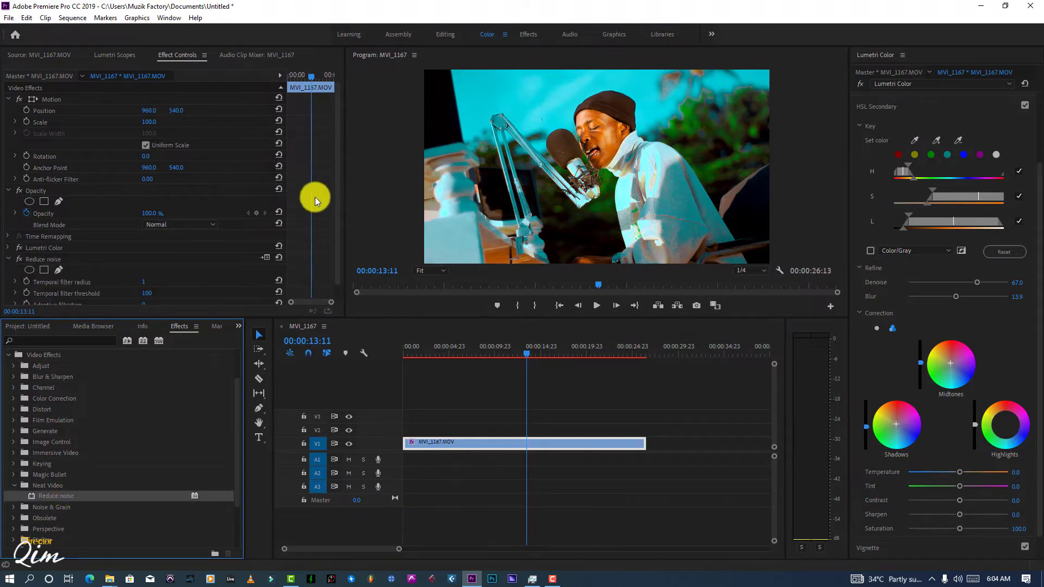
pyautogui.scroll(-3)
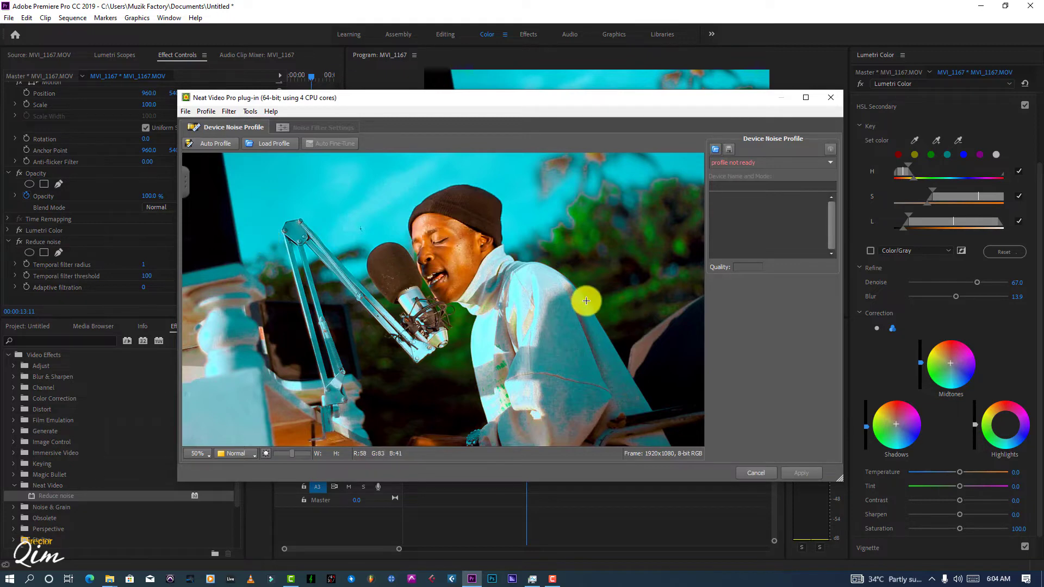
# - Sample noise from the singer's white shirt, build an Auto Profile and apply the filter
pyautogui.moveTo(586, 302); pyautogui.dragTo(639, 410)
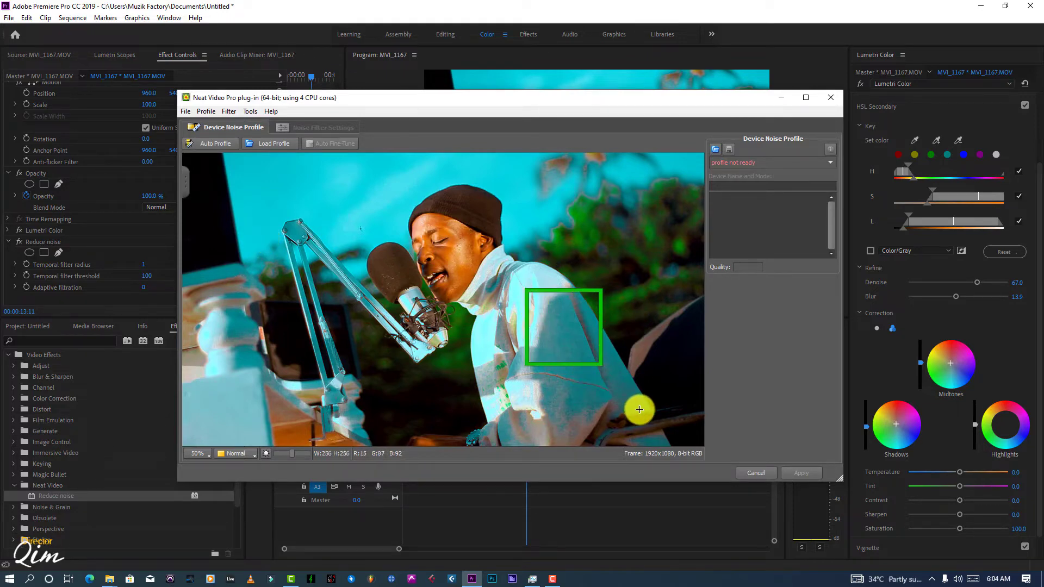
pyautogui.moveTo(562, 326); pyautogui.dragTo(576, 353)
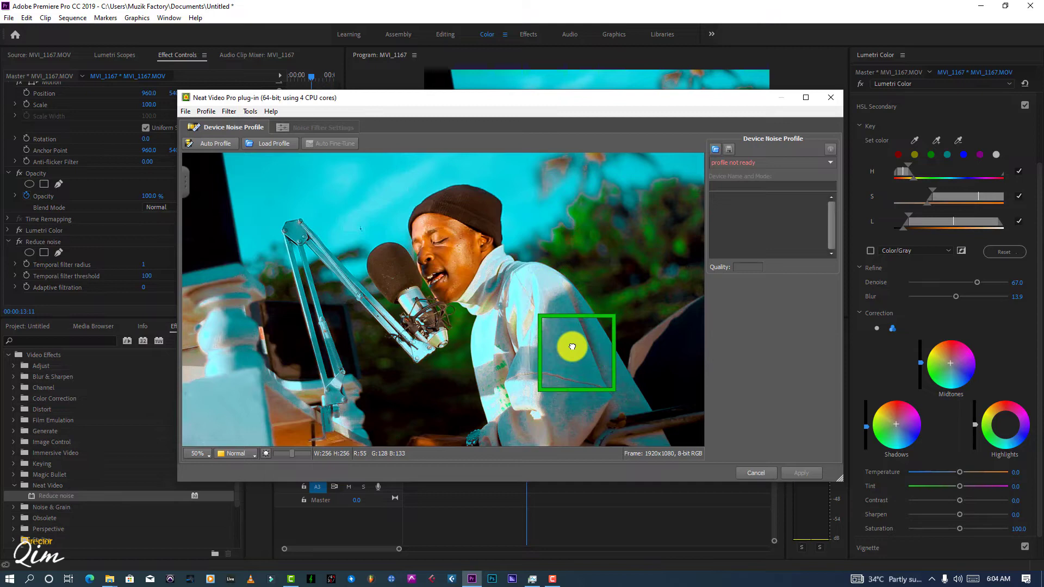
pyautogui.click(210, 144)
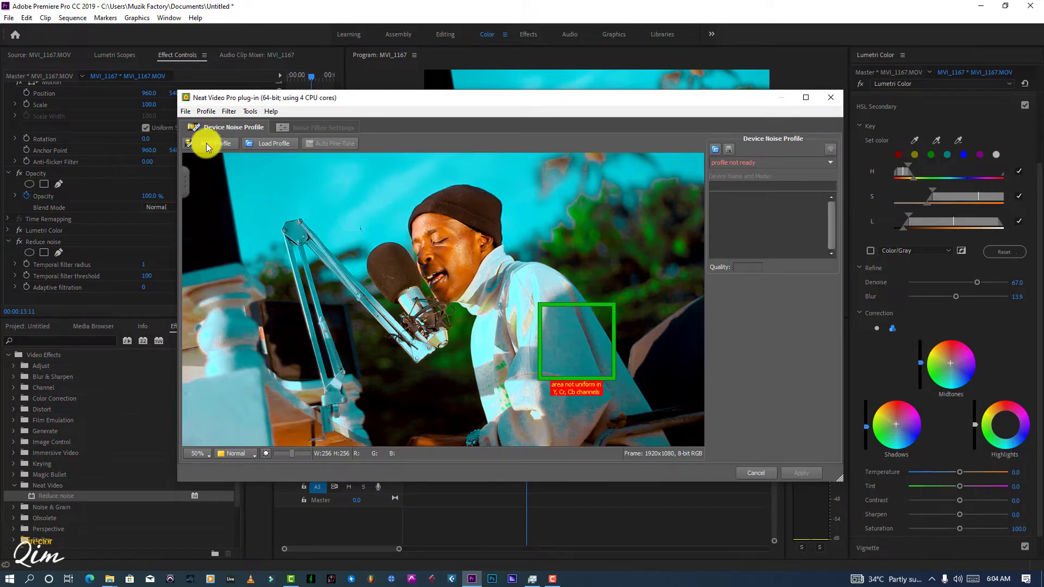
pyautogui.click(214, 144)
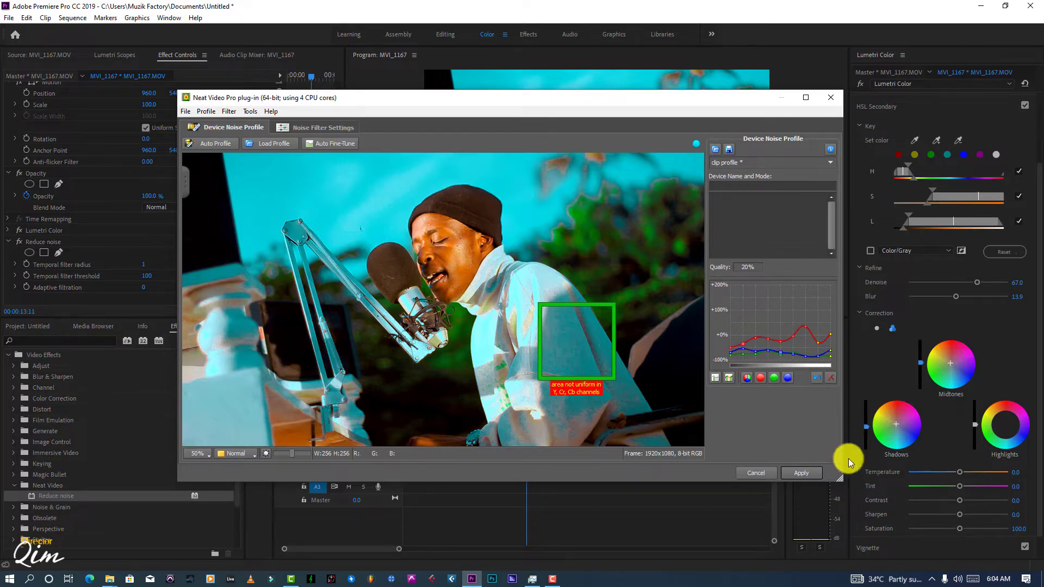
pyautogui.click(802, 473)
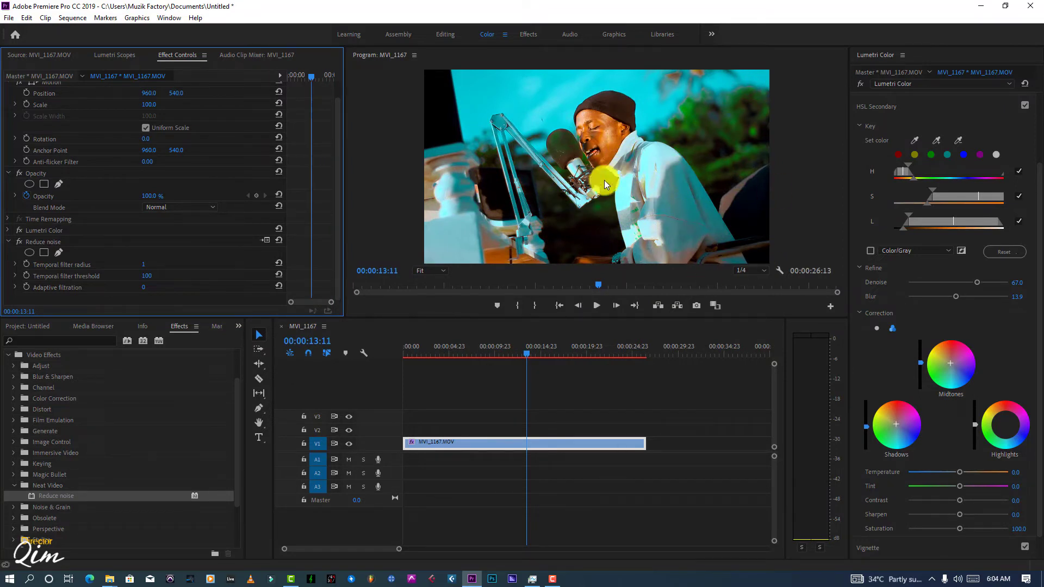
pyautogui.moveTo(636, 205)
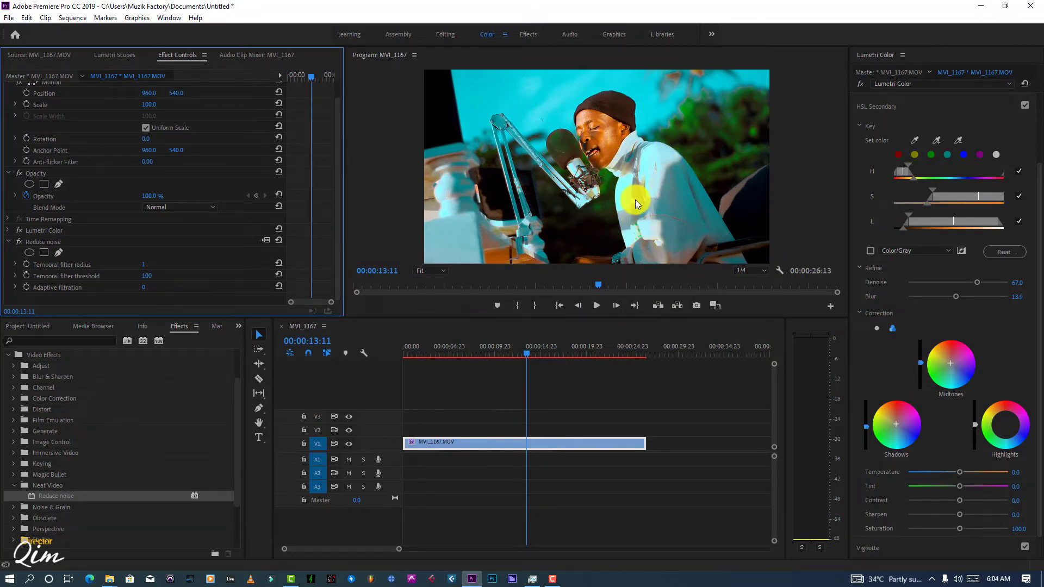
pyautogui.moveTo(671, 169)
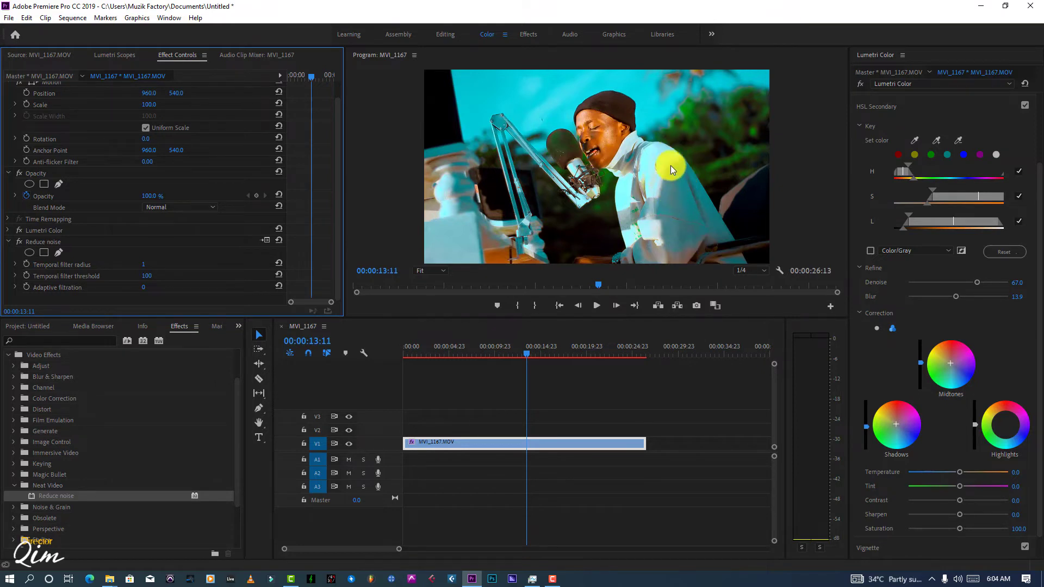
pyautogui.moveTo(651, 128)
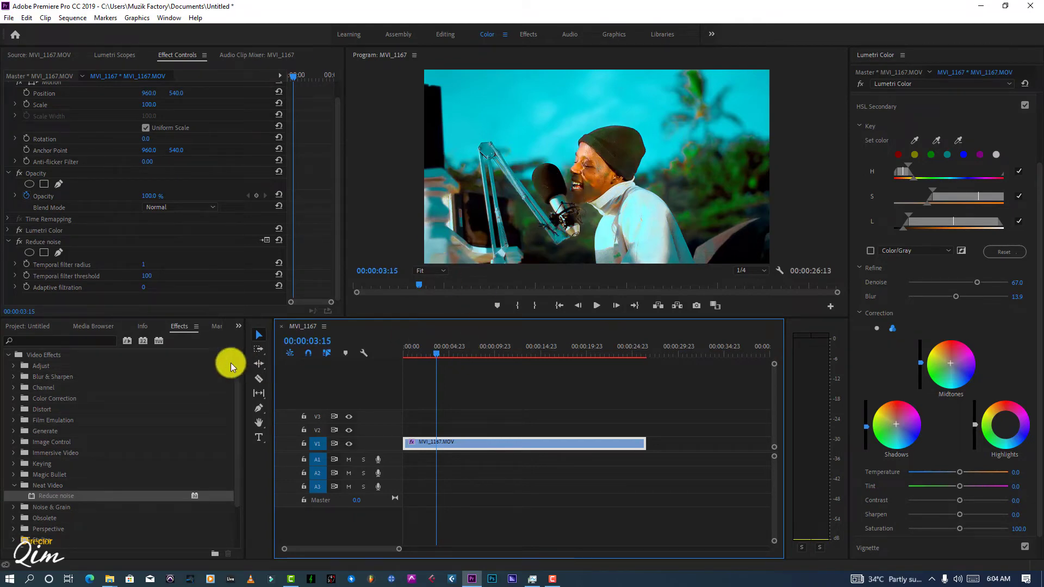
pyautogui.moveTo(9, 245)
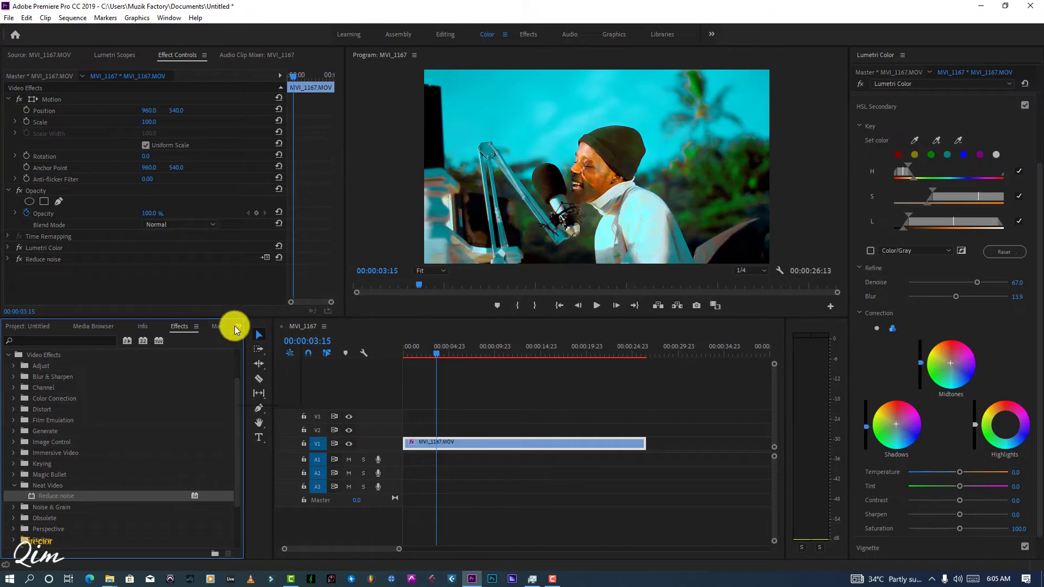
pyautogui.click(27, 326)
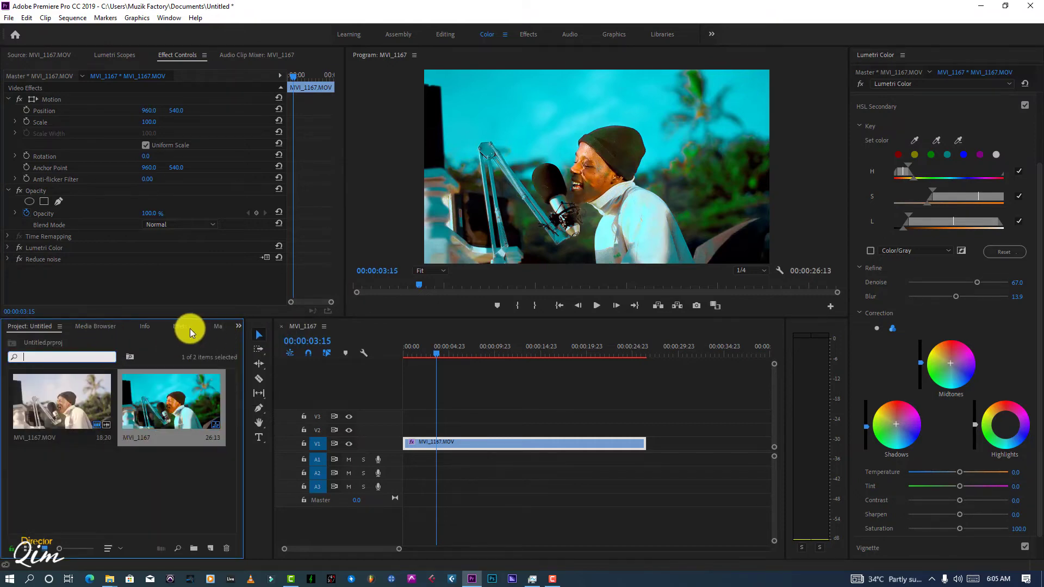
pyautogui.click(179, 326)
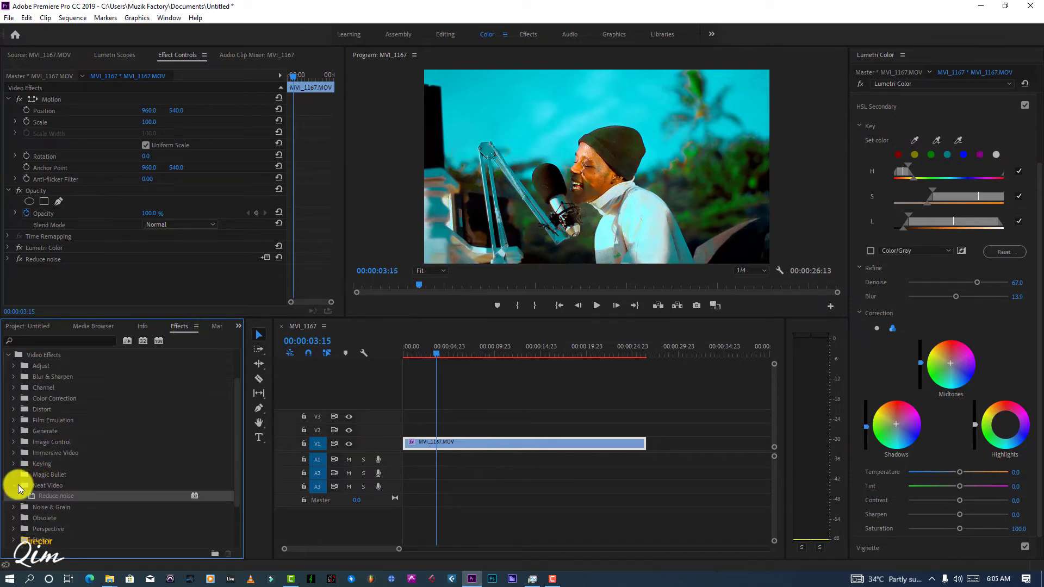
pyautogui.click(63, 340)
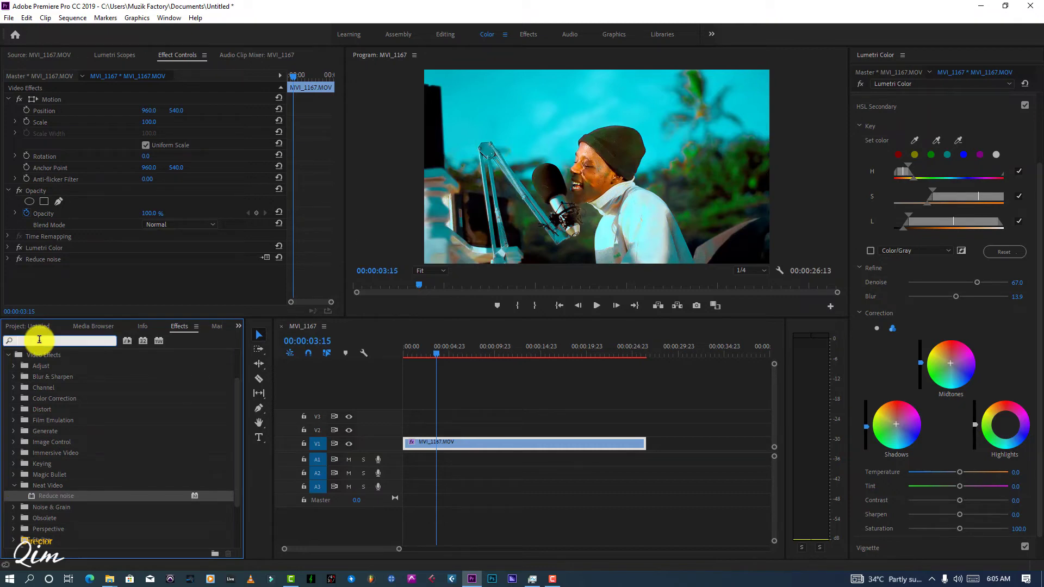
# - Search Effects for 'sha', add Sharpen after Reduce noise and raise Sharpen Amount to 10
pyautogui.write('s')
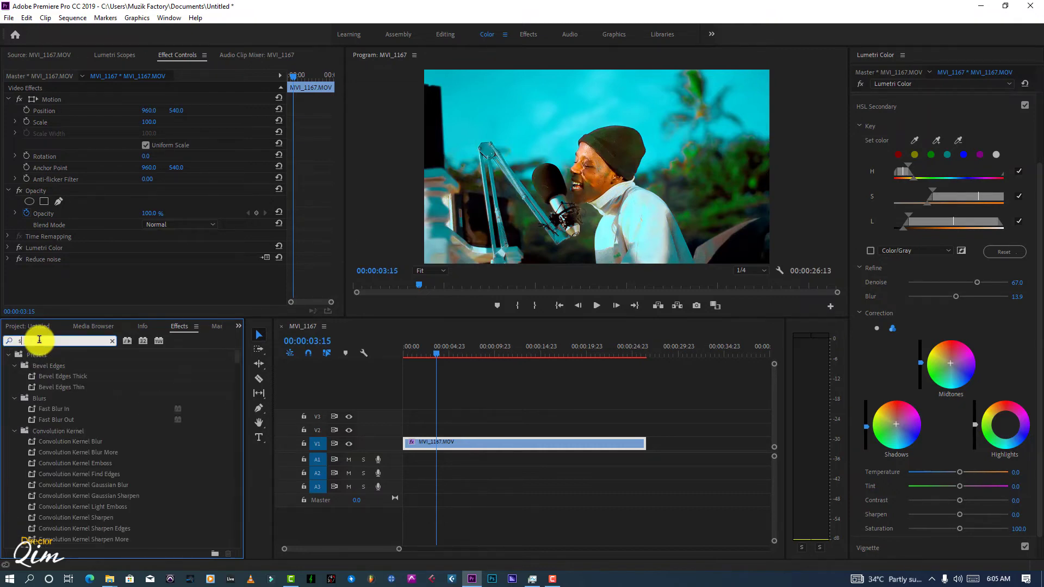
pyautogui.write('sh')
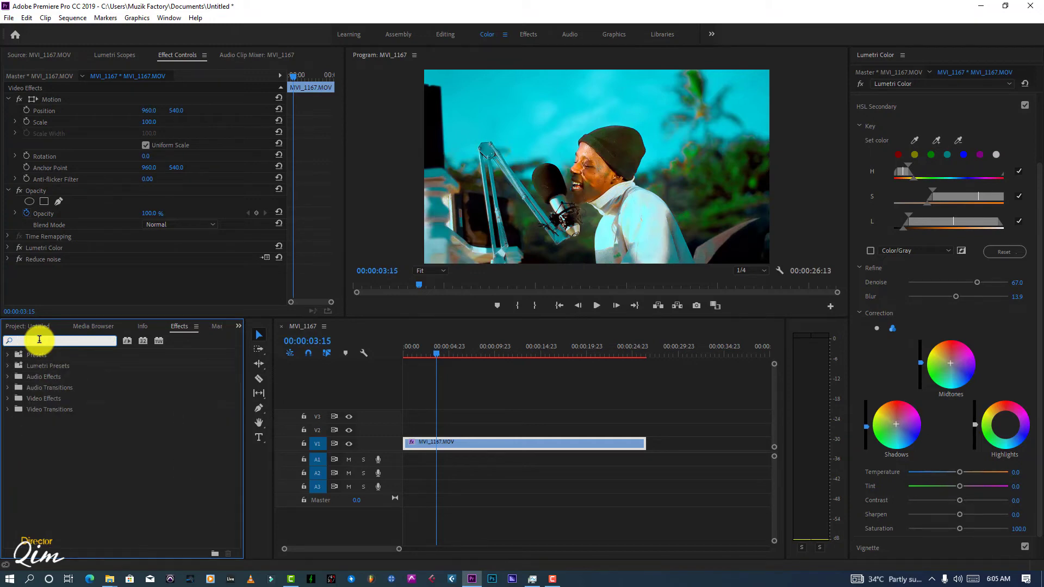
pyautogui.write('sha')
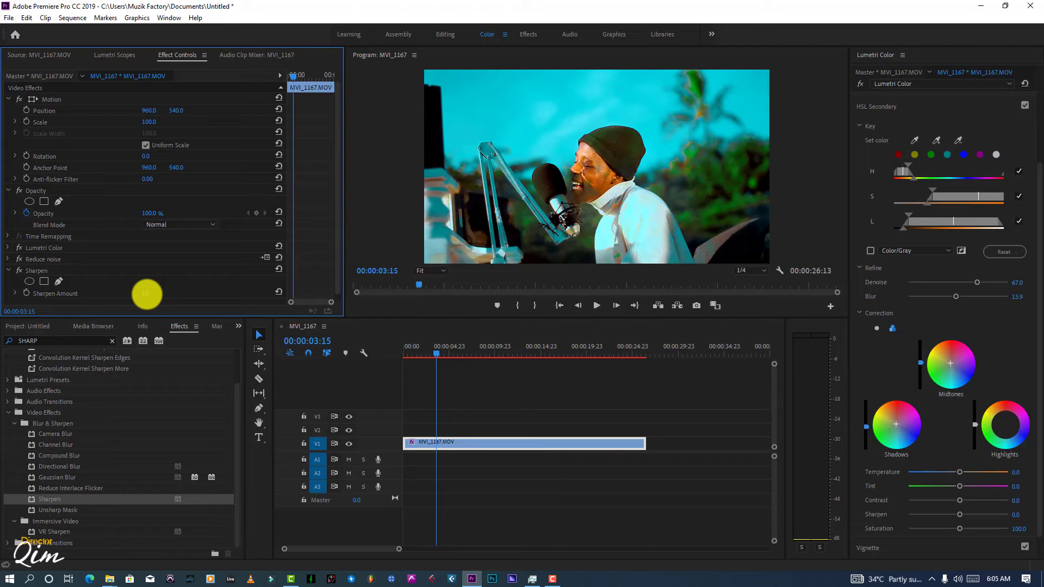
pyautogui.click(561, 354)
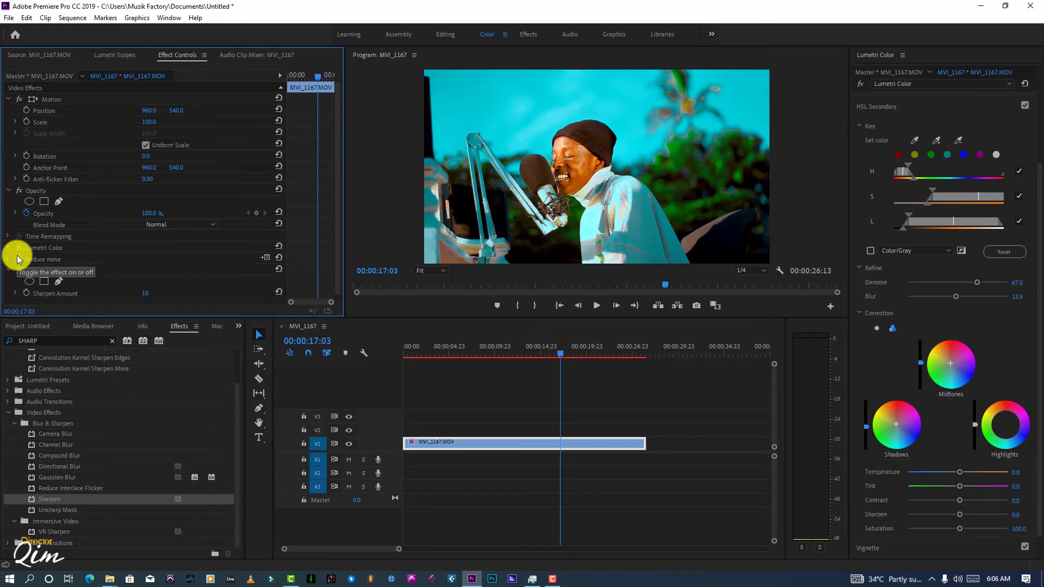
# - Toggle Reduce noise to compare, then save the project via File > Save
pyautogui.click(20, 248)
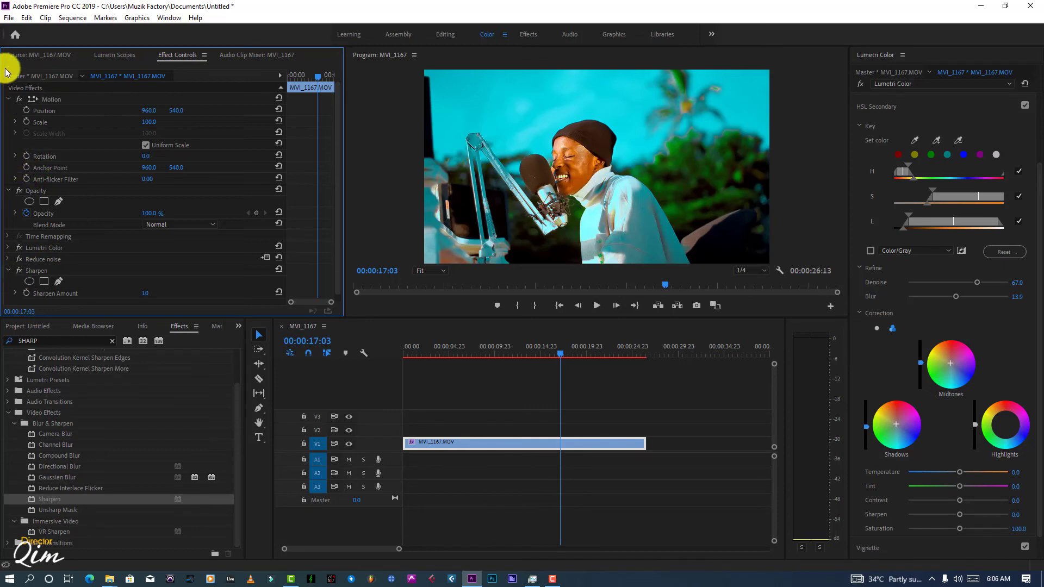
pyautogui.click(9, 19)
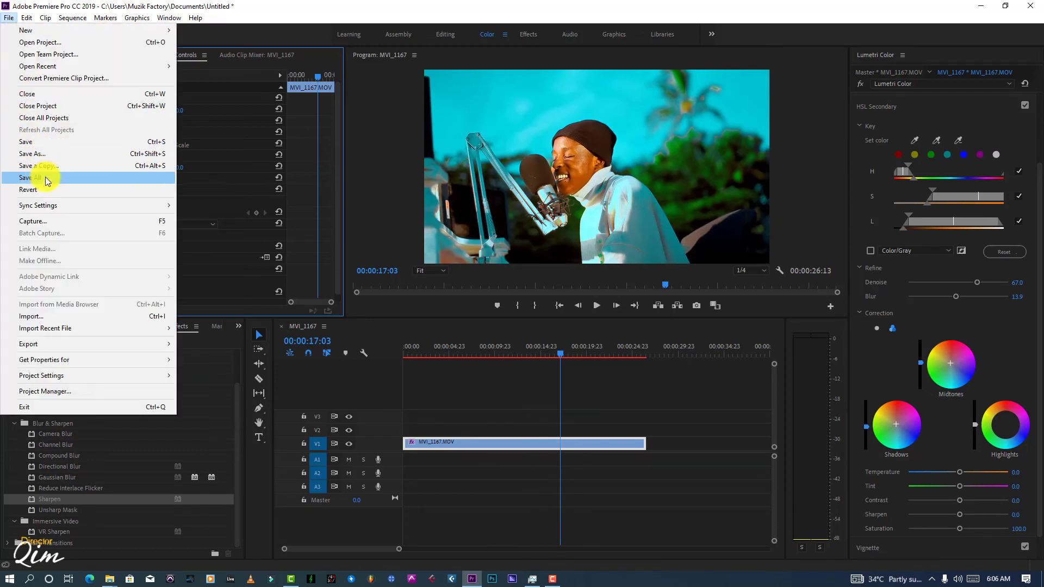
pyautogui.click(26, 177)
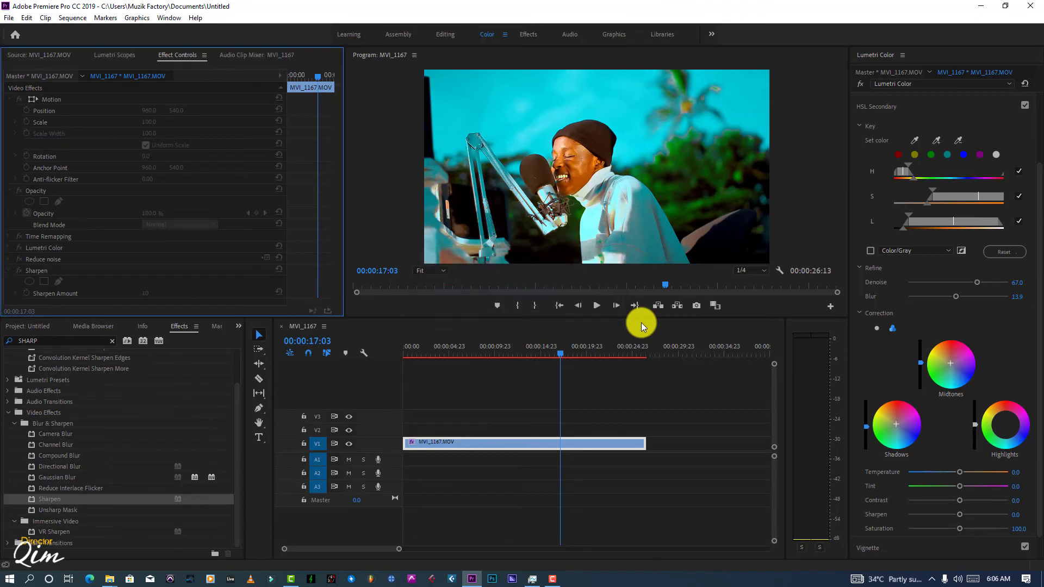